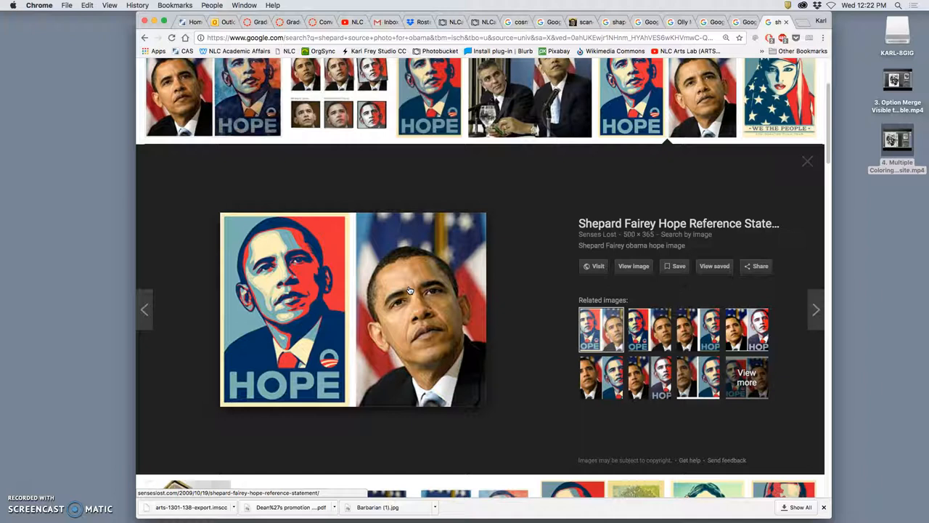
mouse_move(320, 301)
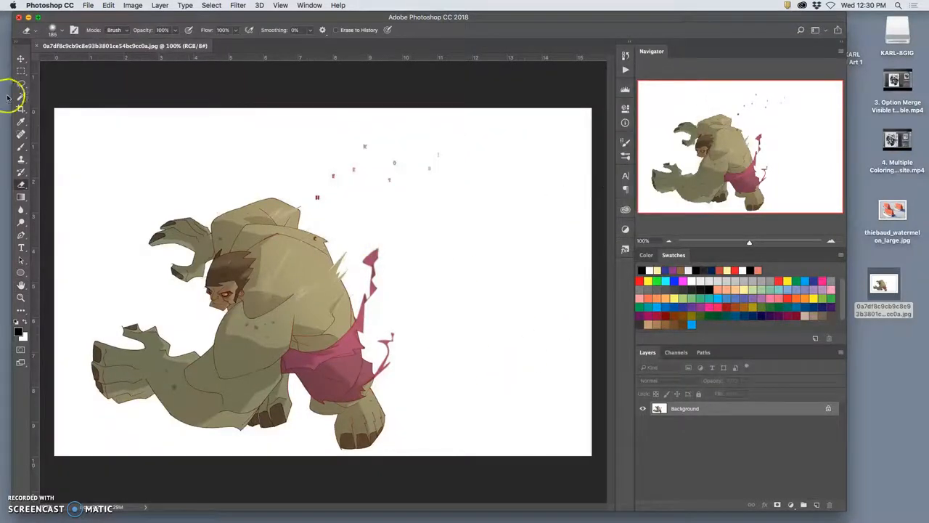
click(20, 108)
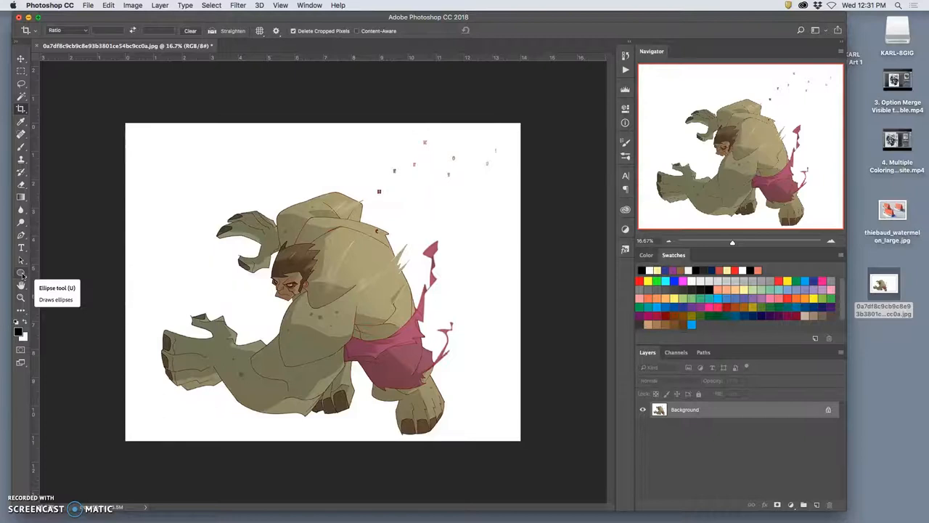
Open the toolbar's shape tools flyout to reach the Ellipse Tool
click(21, 273)
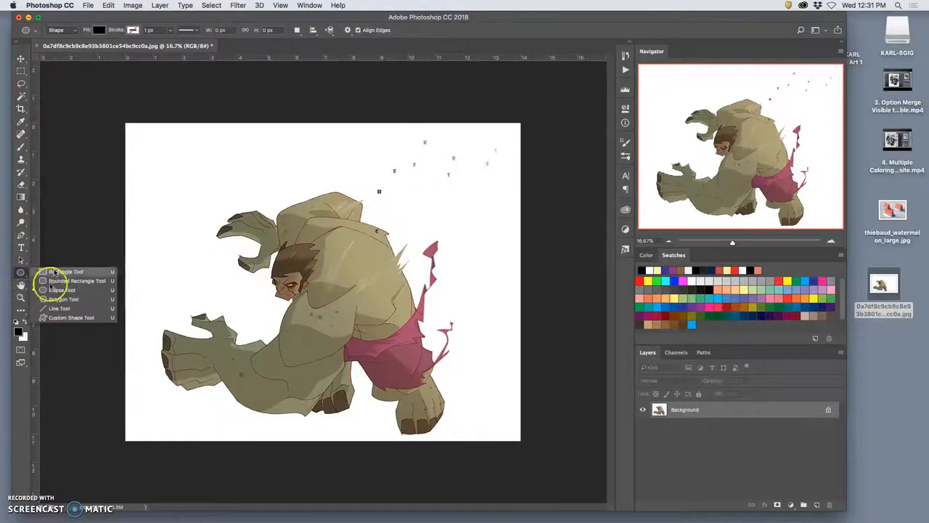
Draw black Ellipse 1 across the Hulk's head and shoulders
drag(283, 218, 388, 305)
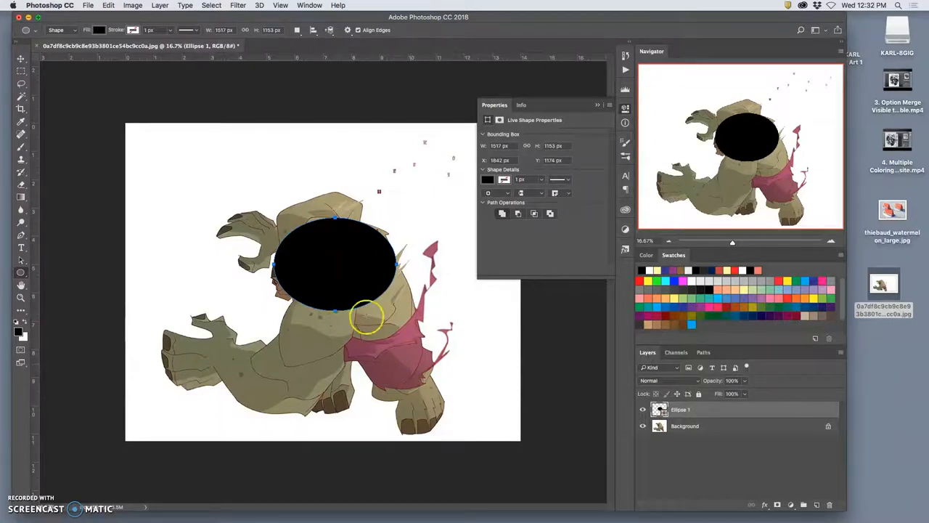
click(660, 408)
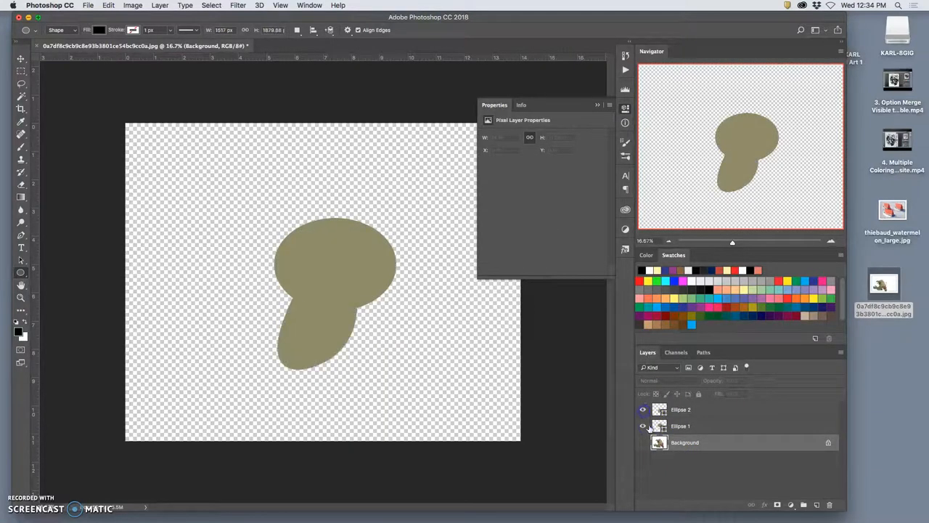
Fill the Ellipse 2 body shape with a darker olive than the head ellipse
click(680, 409)
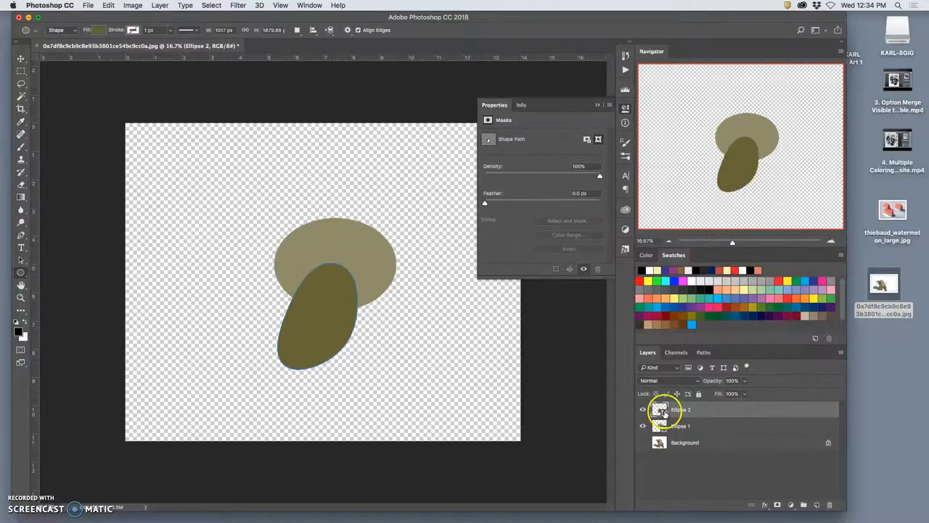
click(680, 425)
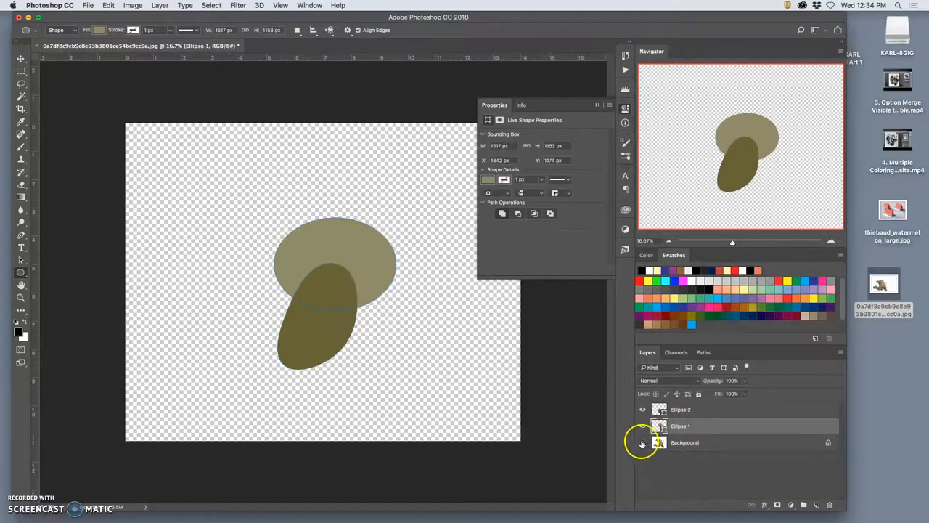
click(132, 5)
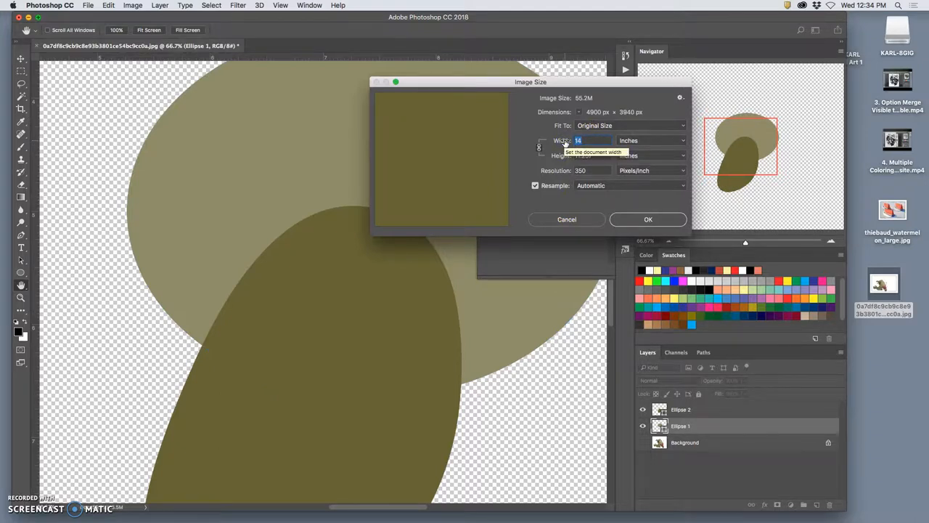